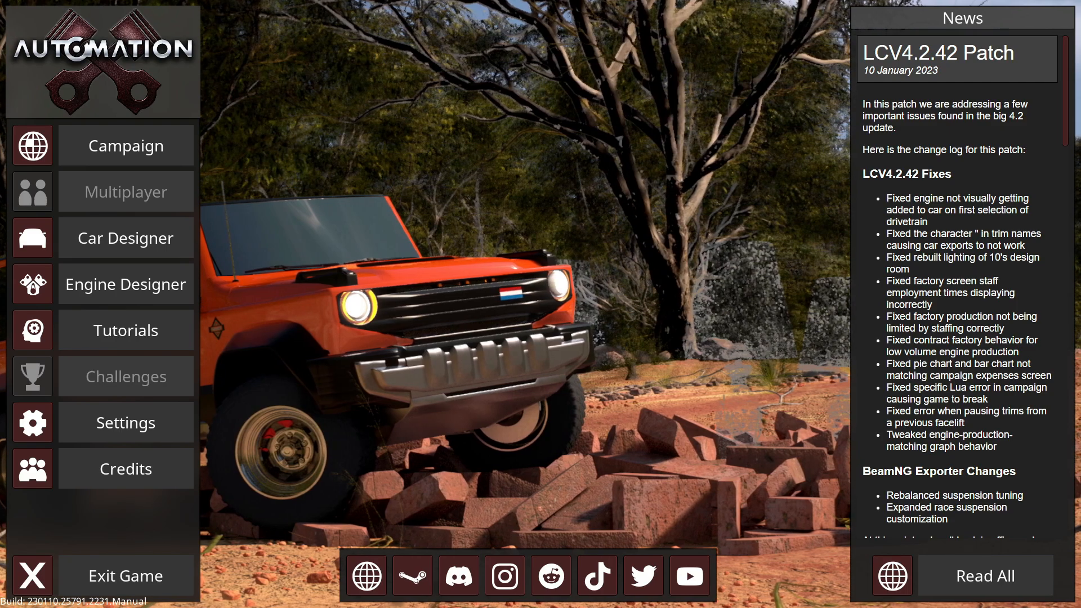
Enter the Car Designer and load the Jamboree Electric SUV with its Yes Speed V8
left_click(125, 238)
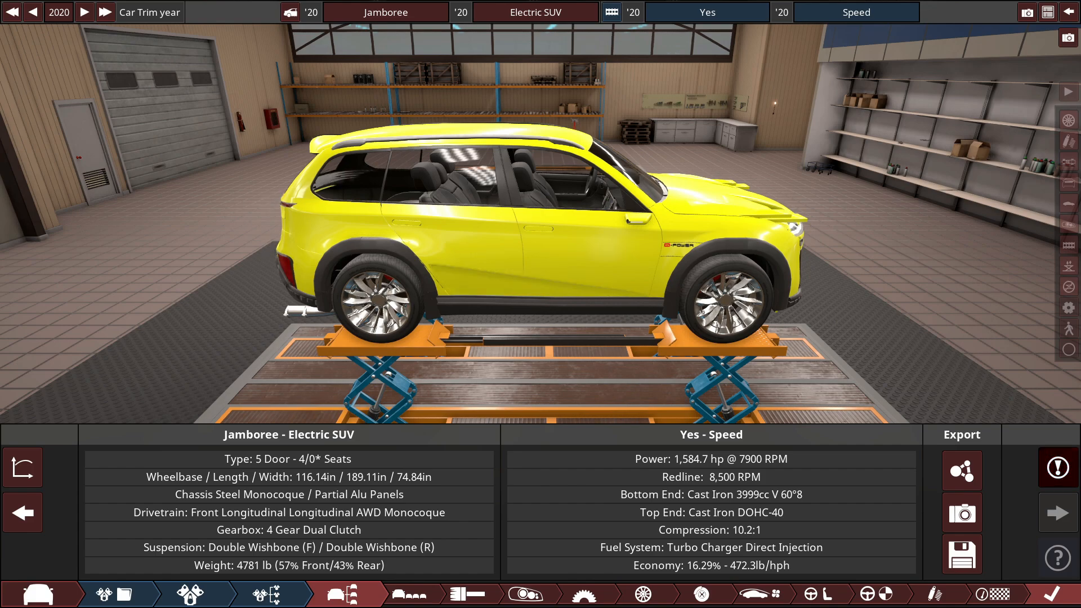
Show the Yes Speed engine variant's details with billet steel crank and titanium conrods
left_click(355, 594)
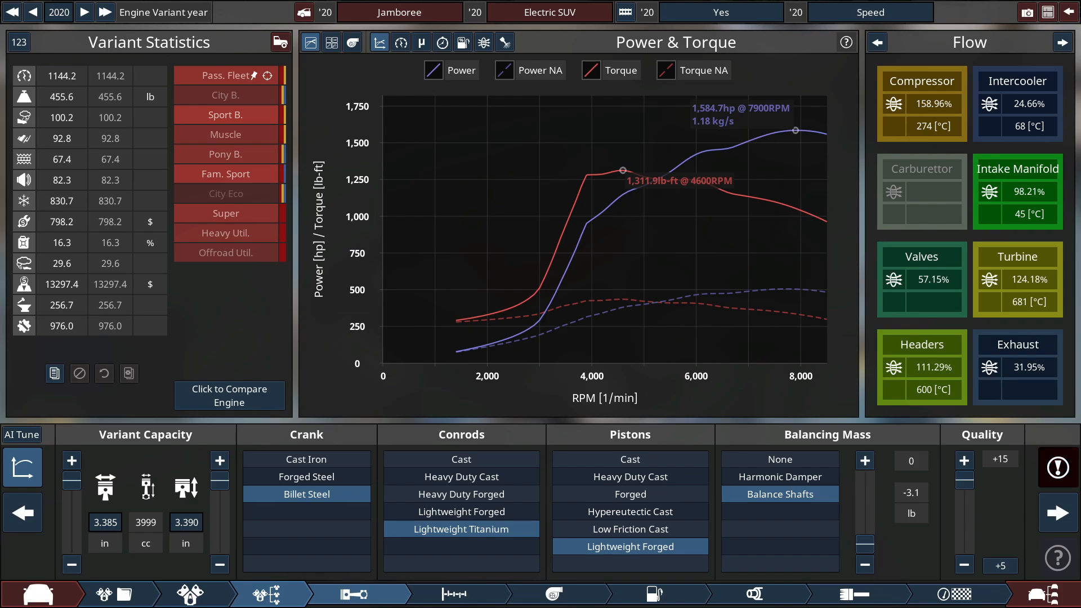
left_click(343, 593)
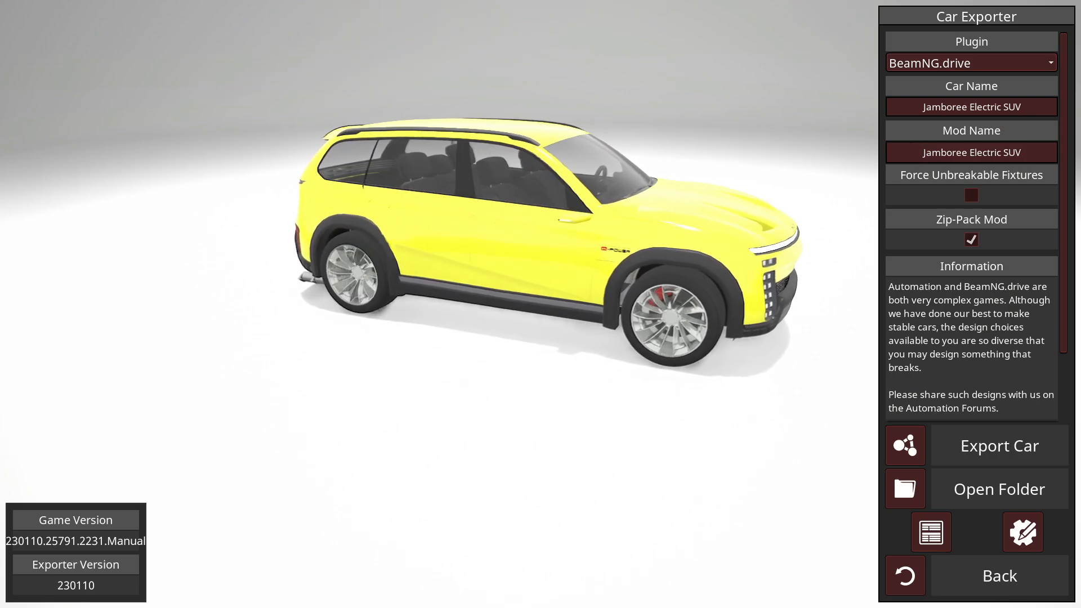
Export the Jamboree Electric SUV to BeamNG.drive with Force Unbreakable Fixtures enabled and confirm
left_click(954, 195)
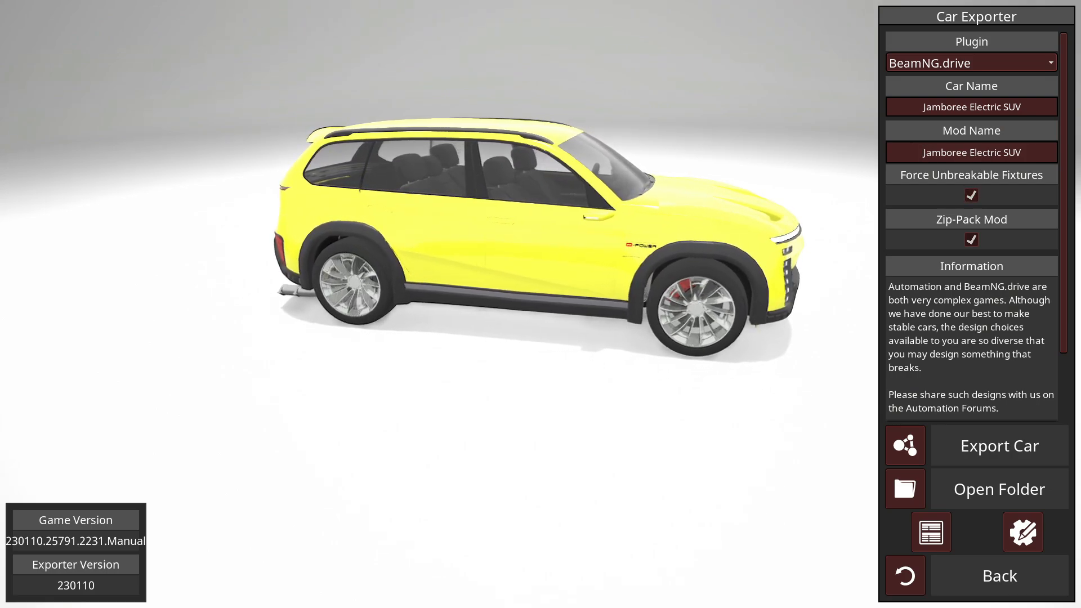
left_click(999, 446)
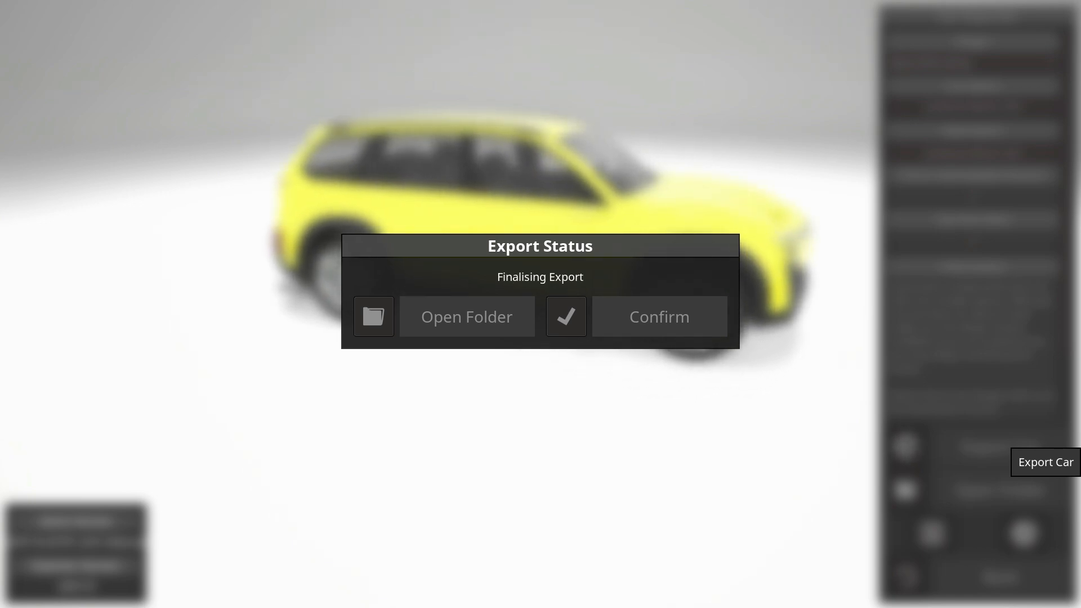
left_click(658, 316)
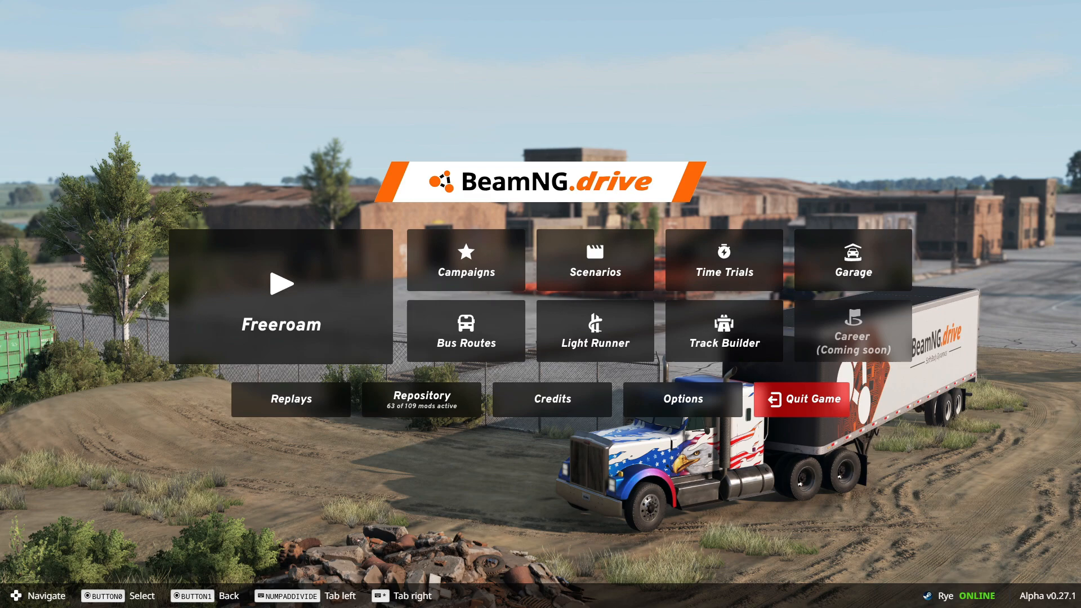
mouse_move(280, 296)
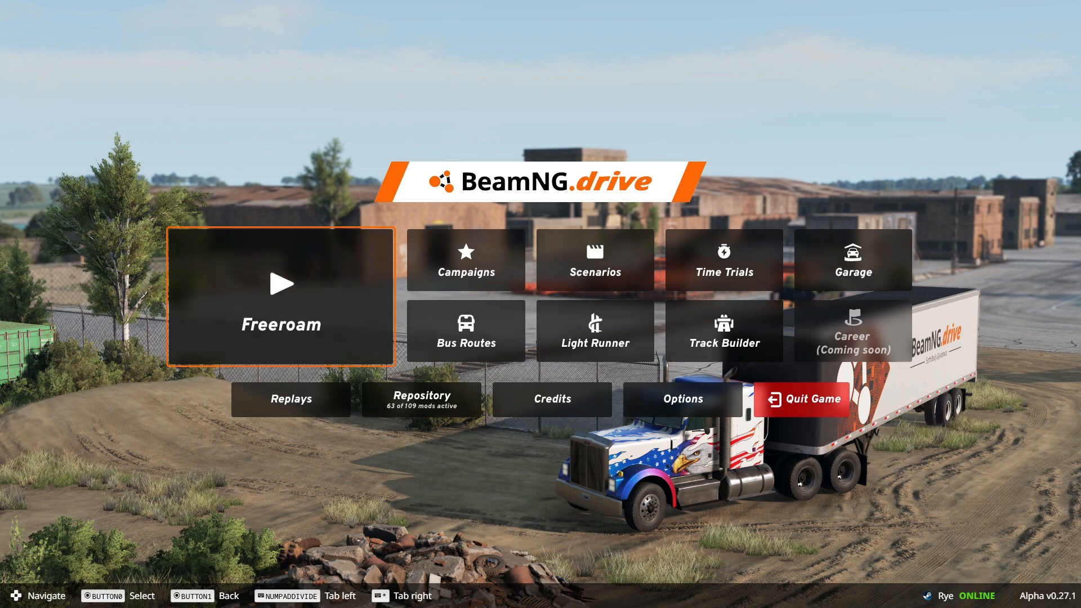
Launch Freeroam from the BeamNG.drive main menu
left_click(280, 295)
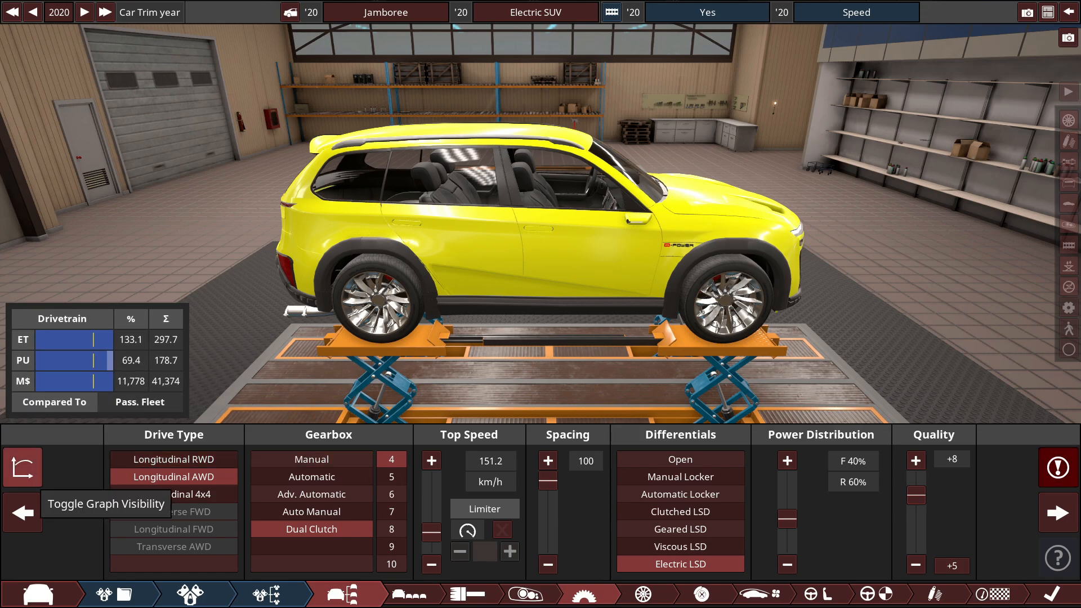
Open jamboree_electric_suv.zip from Documents > BeamNG.drive > mods in WinRAR
left_click(23, 467)
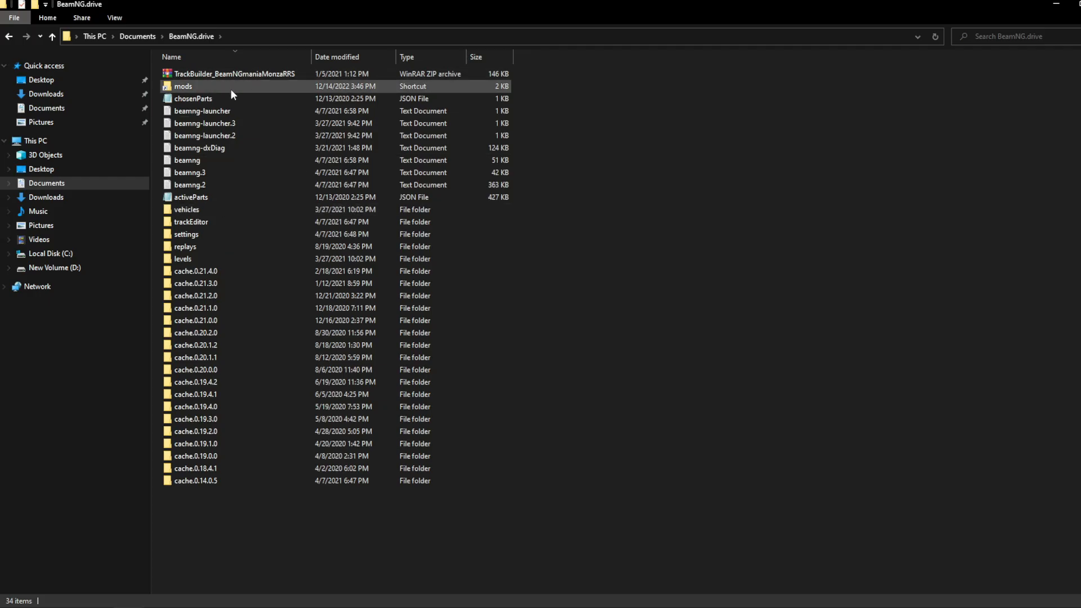
double_click(183, 85)
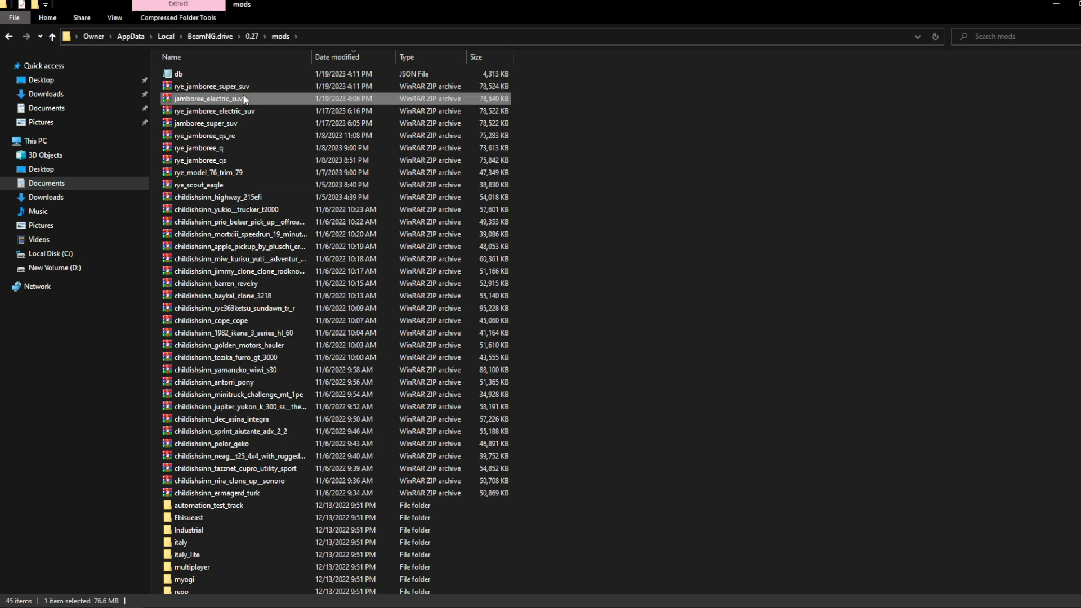
double_click(207, 98)
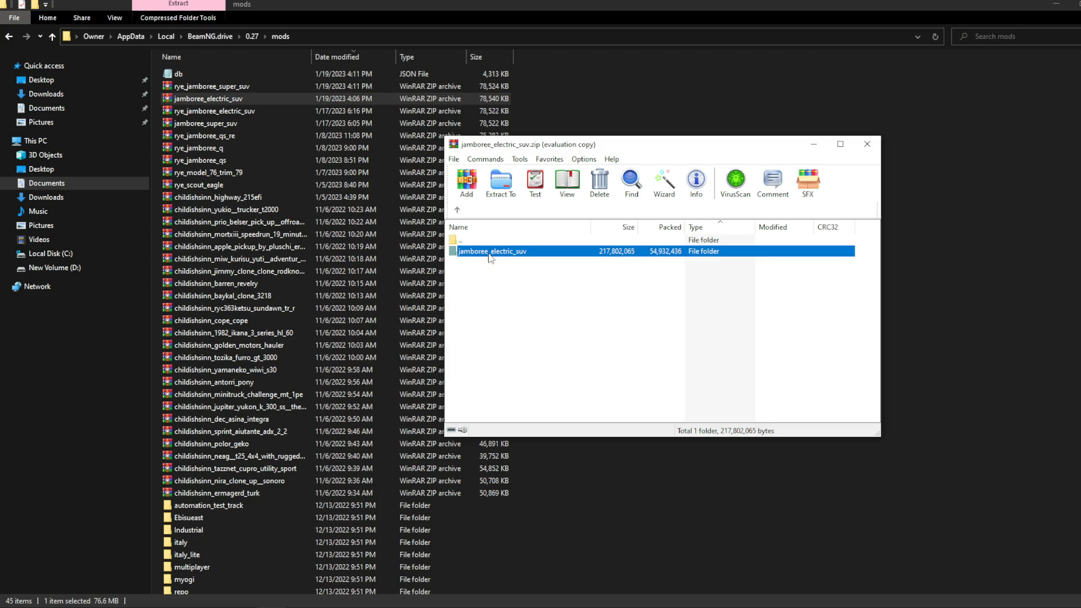
Open camso_electric_motor_673df.jbeam from the archive's 673df folder in Notepad
double_click(492, 251)
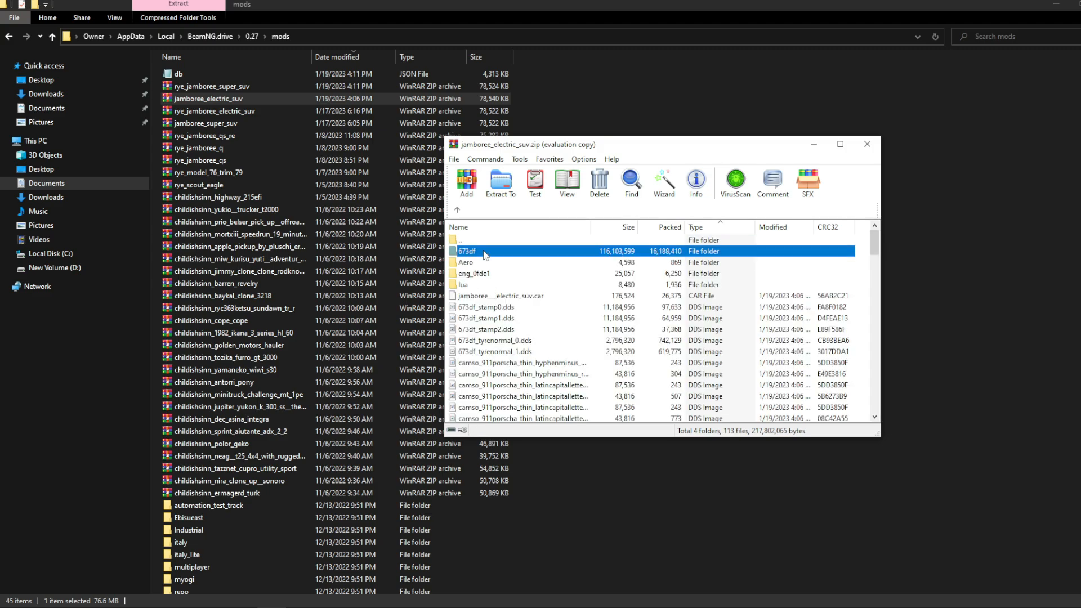
double_click(466, 250)
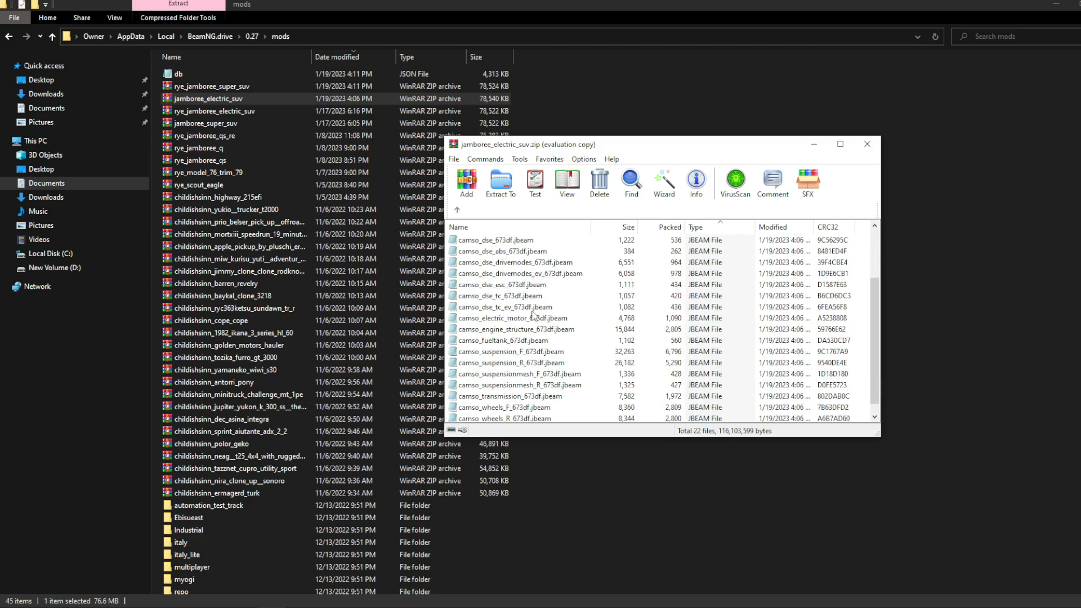
double_click(511, 318)
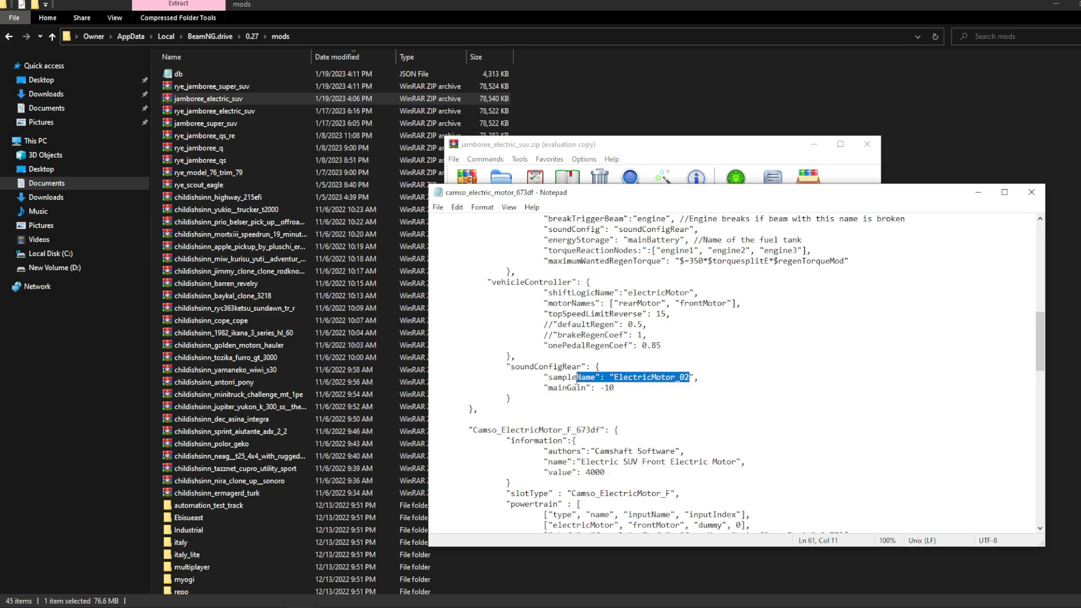
Review the ElectricMotor_02 sample, torque tables and frontDriveShaft powertrain entry in the jbeam
left_click(692, 377)
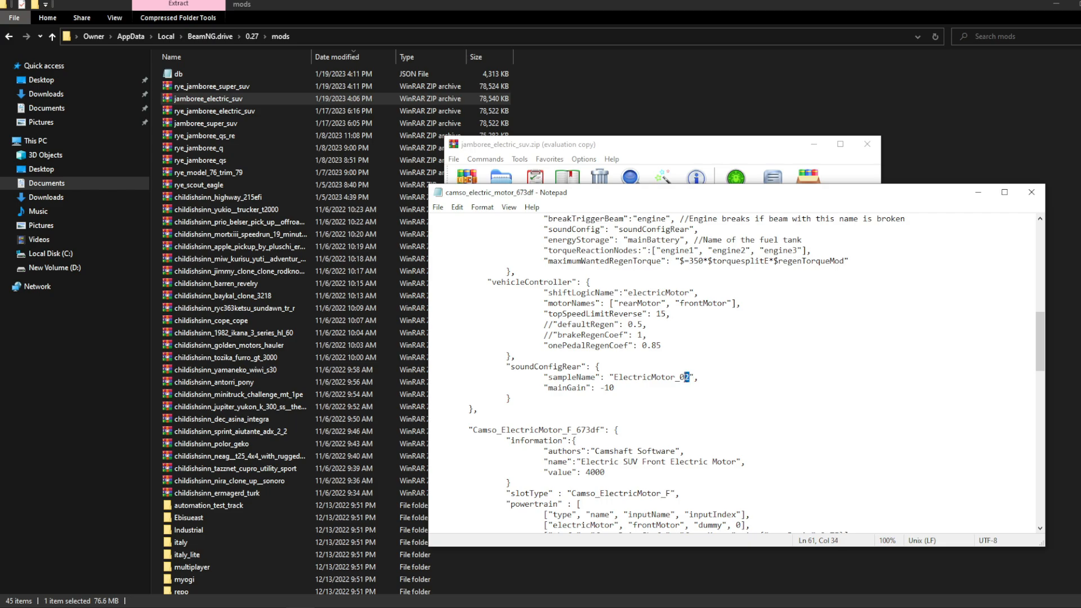
mouse_move(647, 369)
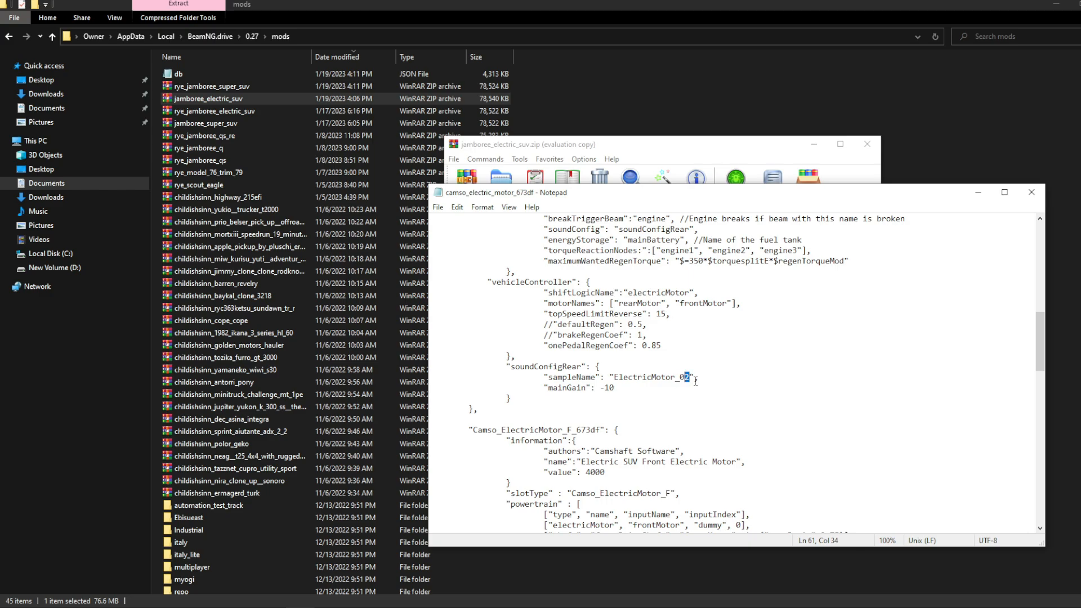
mouse_move(727, 425)
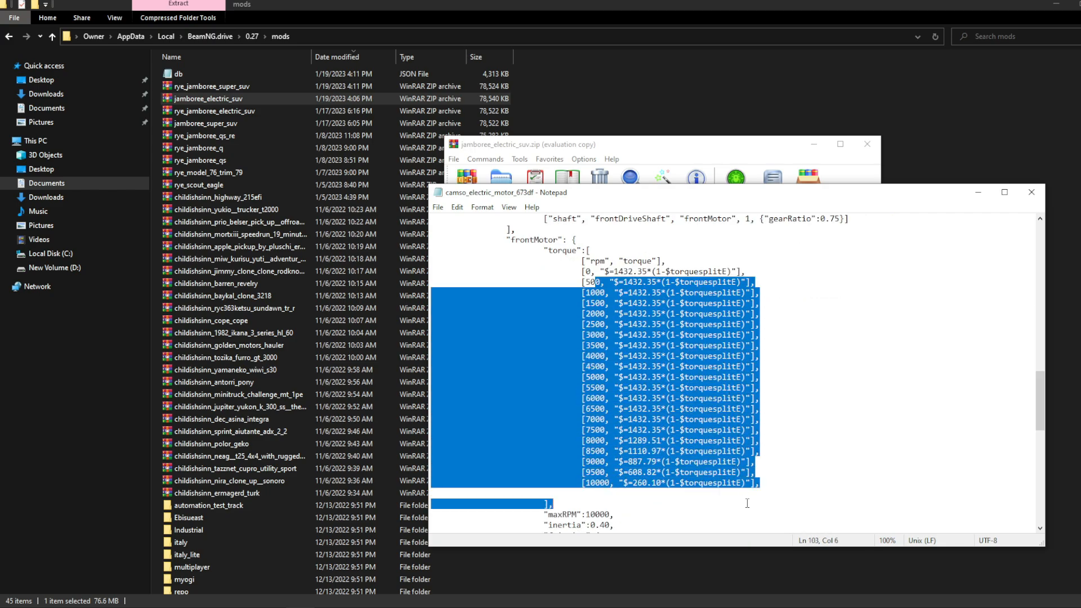
scroll("down", 3)
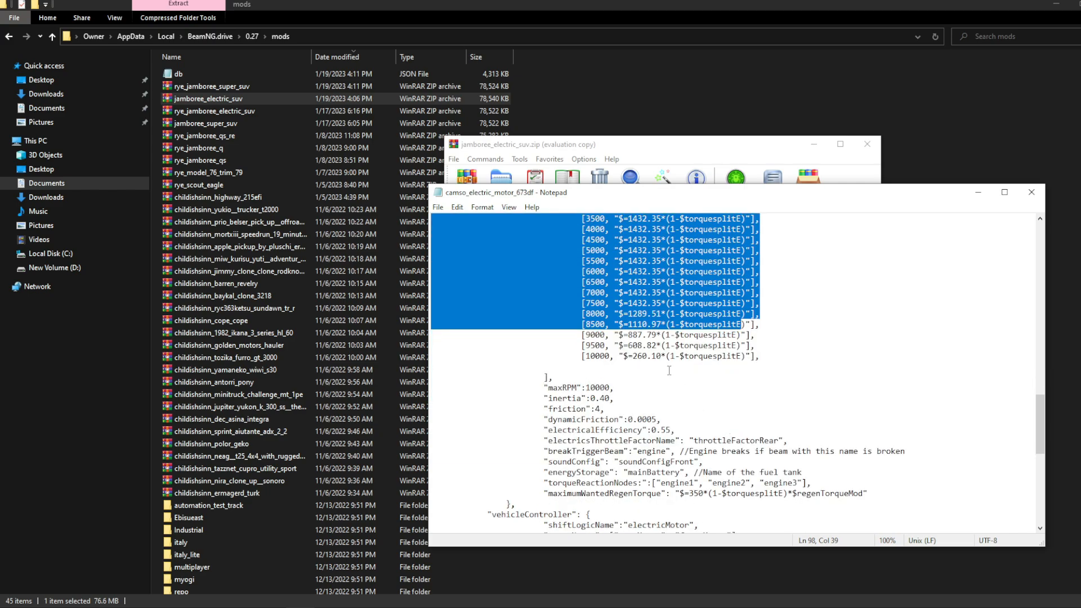
scroll("down", 3)
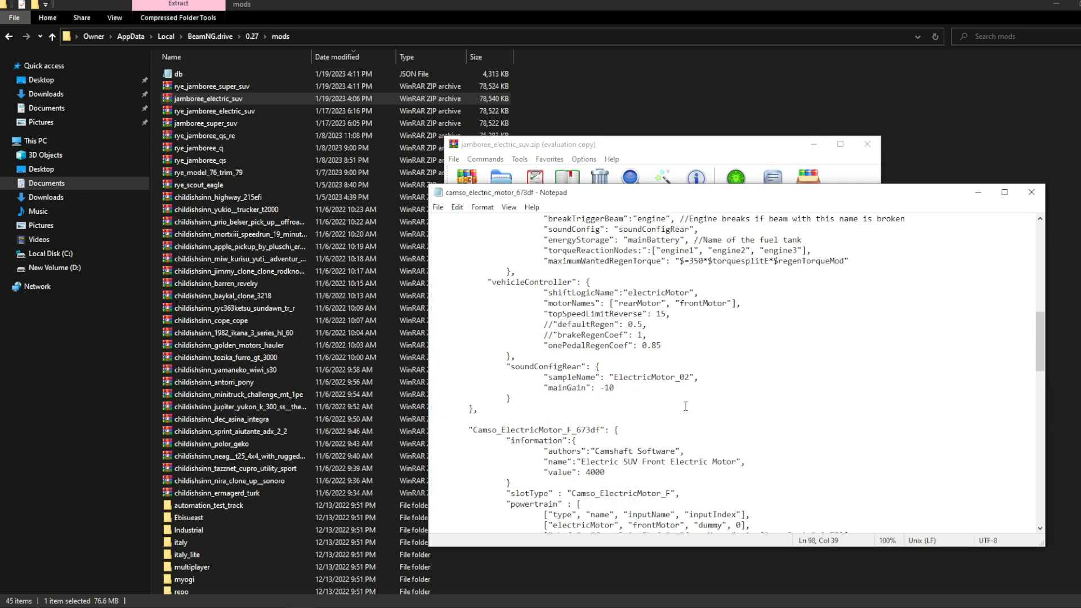
scroll("down", 3)
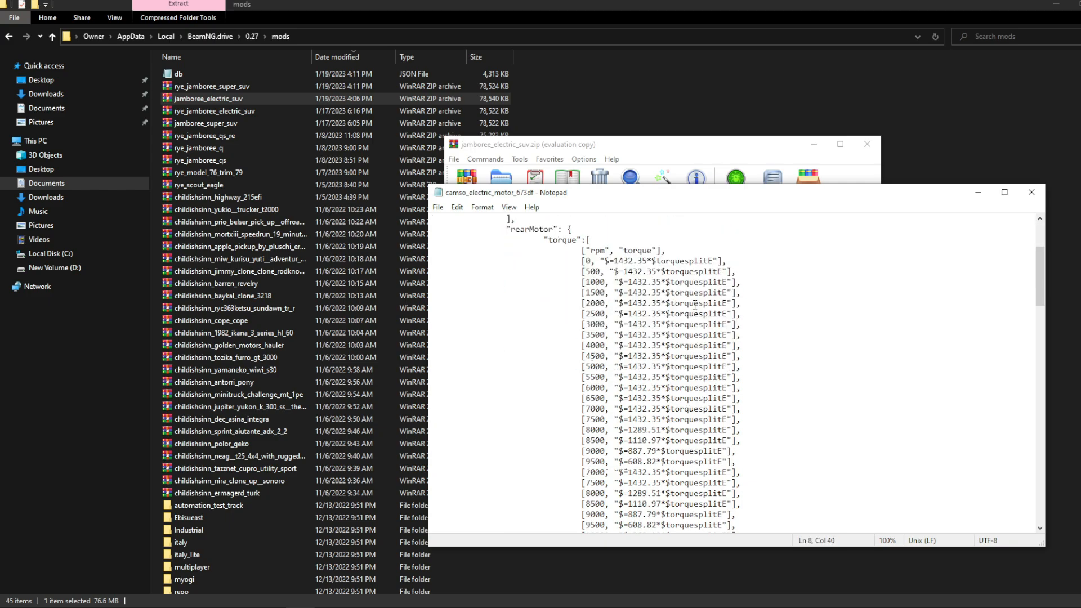
scroll("up", 3)
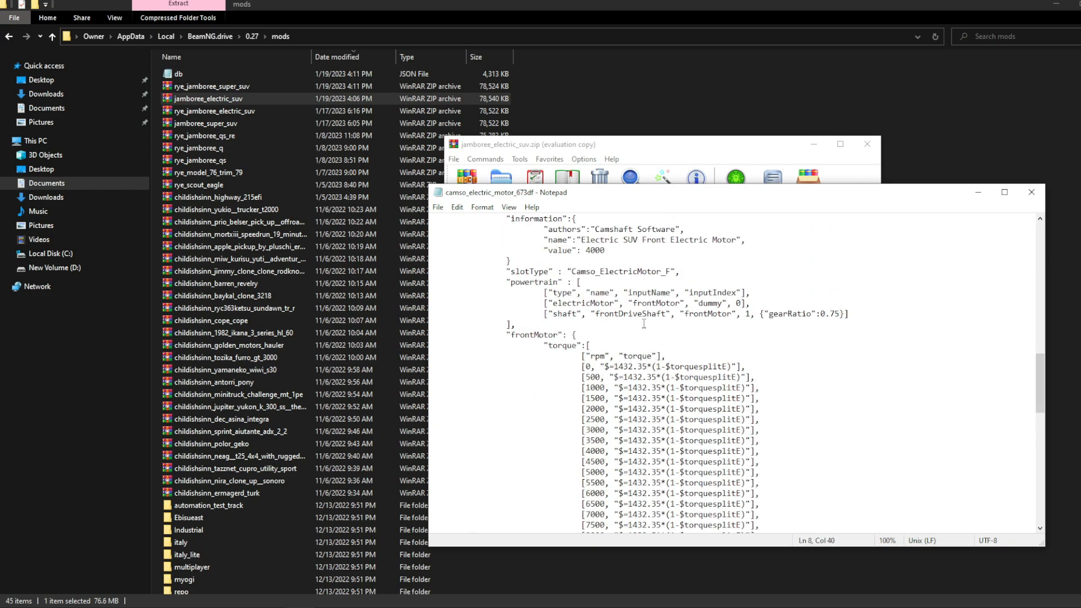
double_click(631, 250)
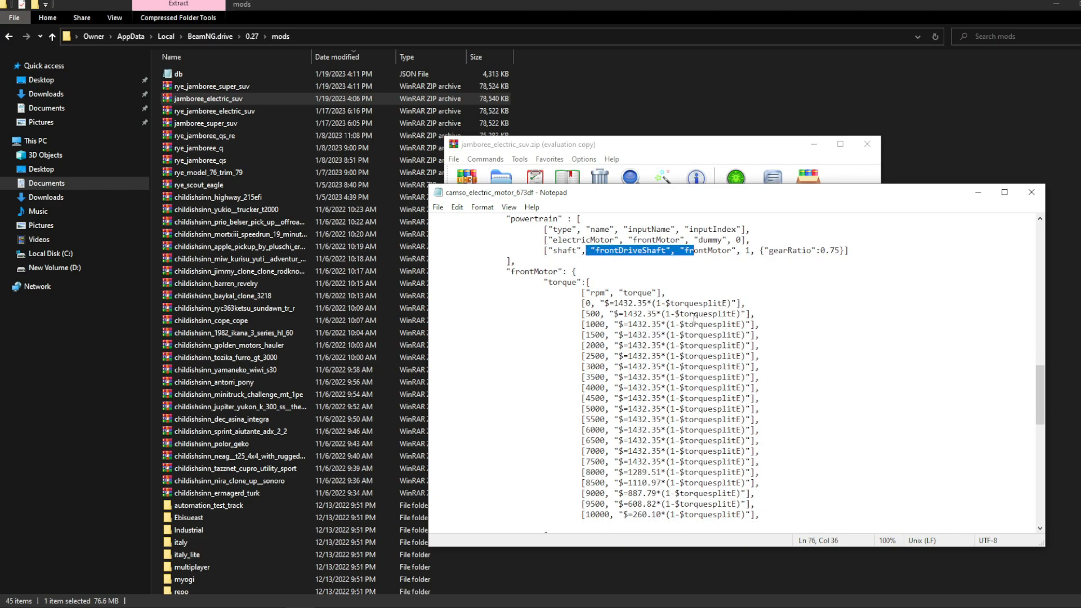
scroll("down", 3)
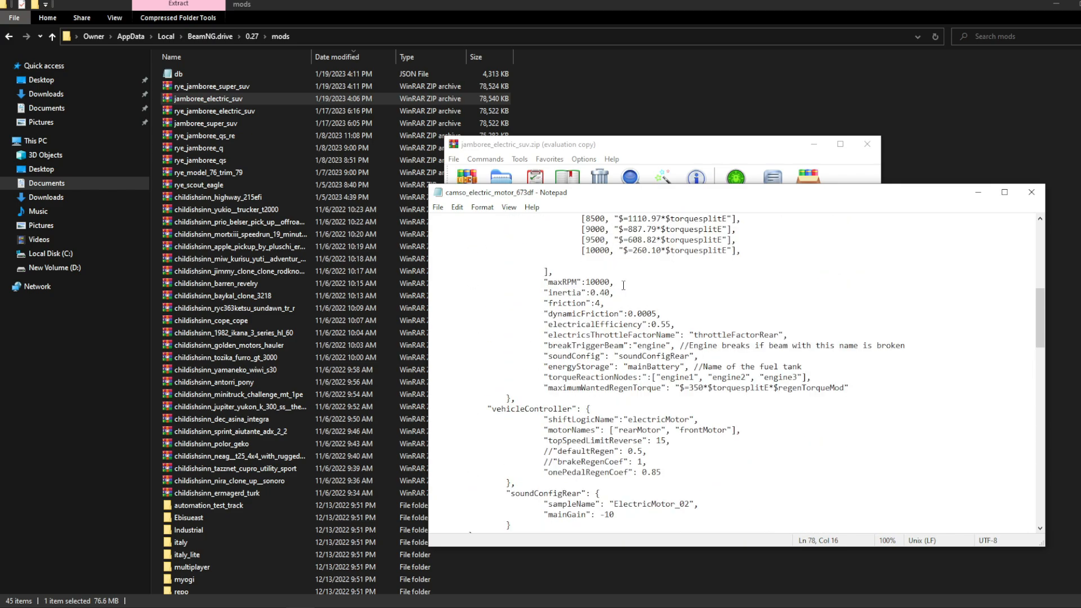
scroll("up", 3)
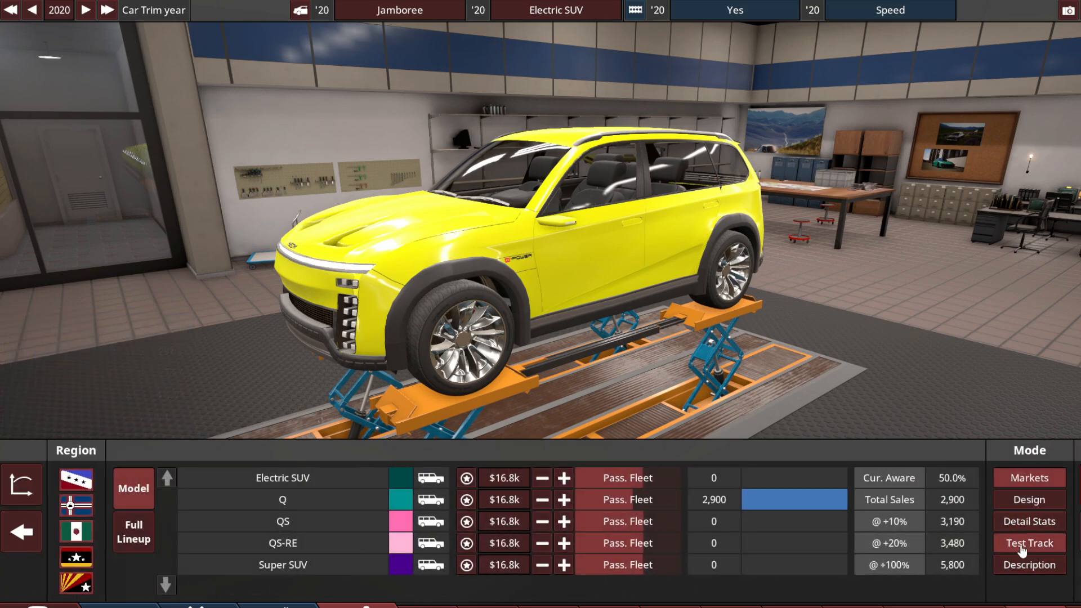
View the trim Description with the !ev! tag, then the Detail Stats gearing view
left_click(1029, 565)
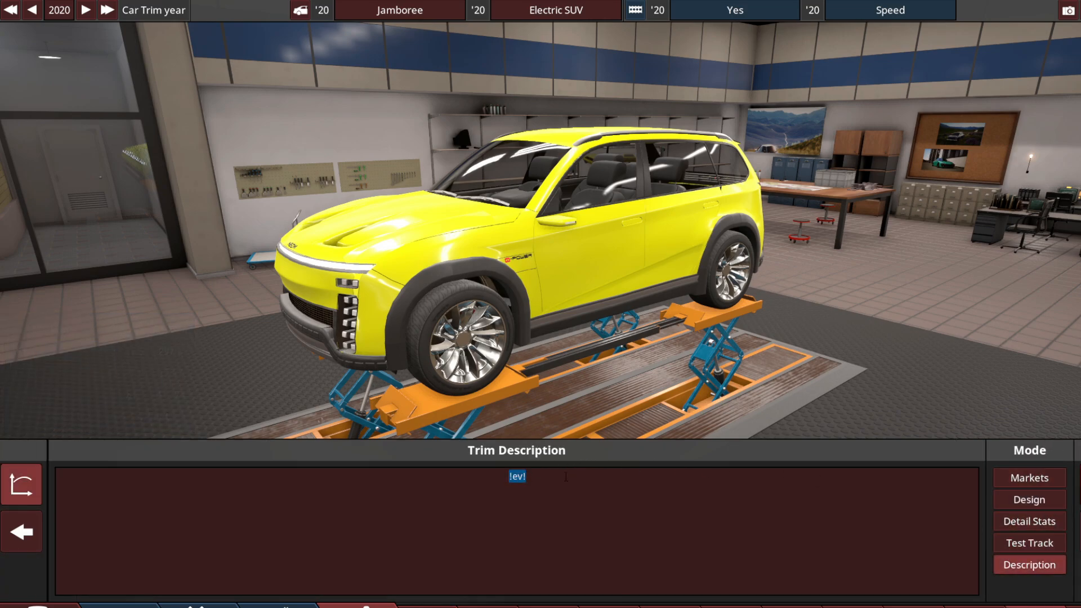
left_click(1029, 520)
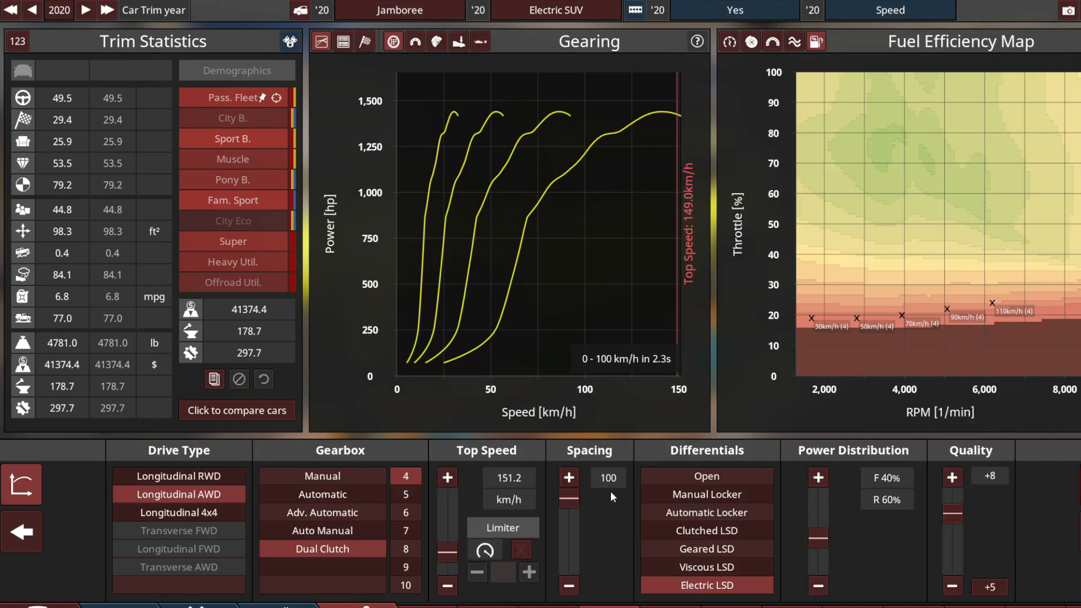